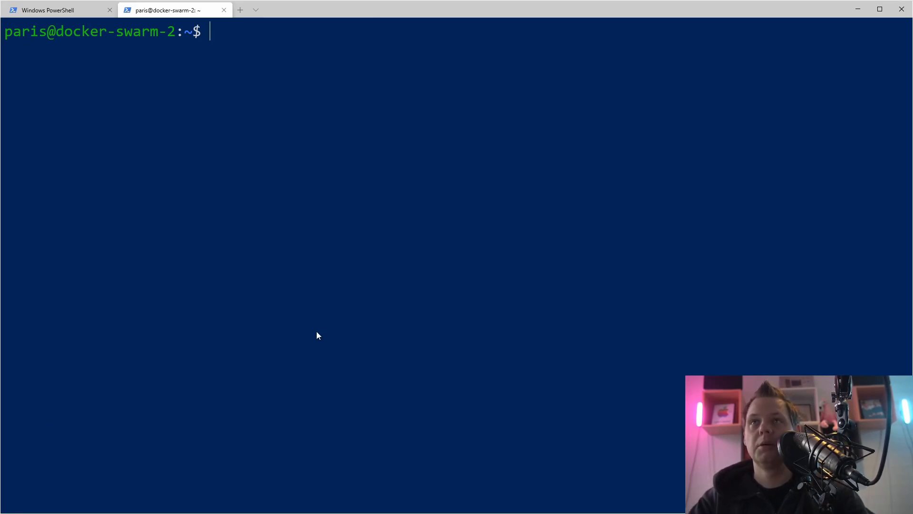
# Switch to a root login shell with su - and the root password
pyautogui.write('su -')
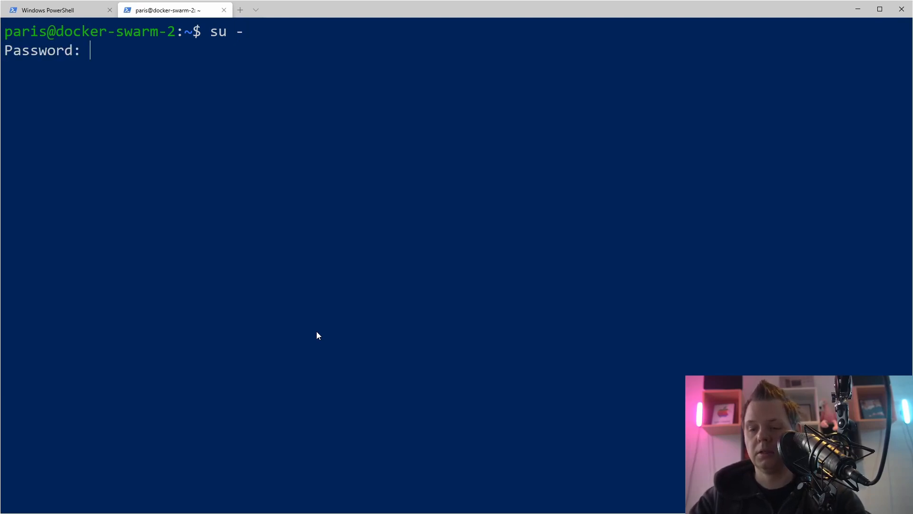
pyautogui.press('Enter')
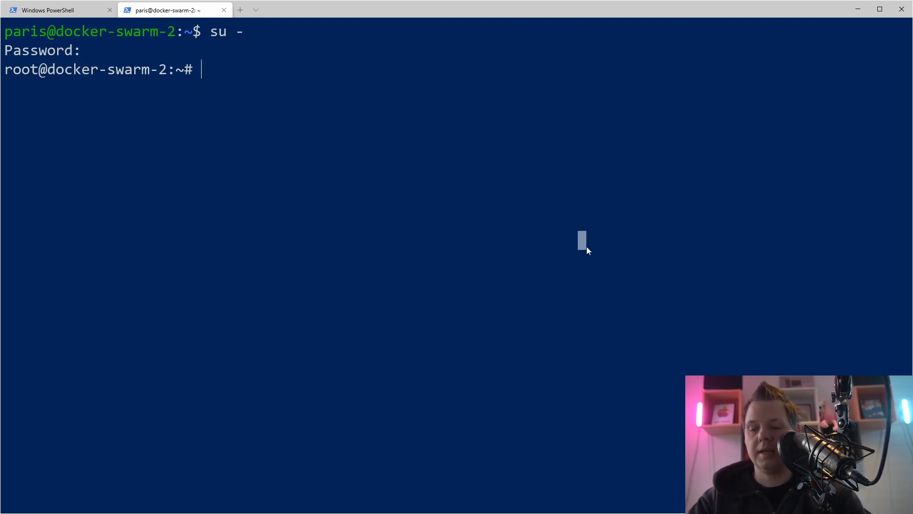
# Confirm docker-compose is reported as not found, then clear to a fresh root prompt
pyautogui.write('docker')
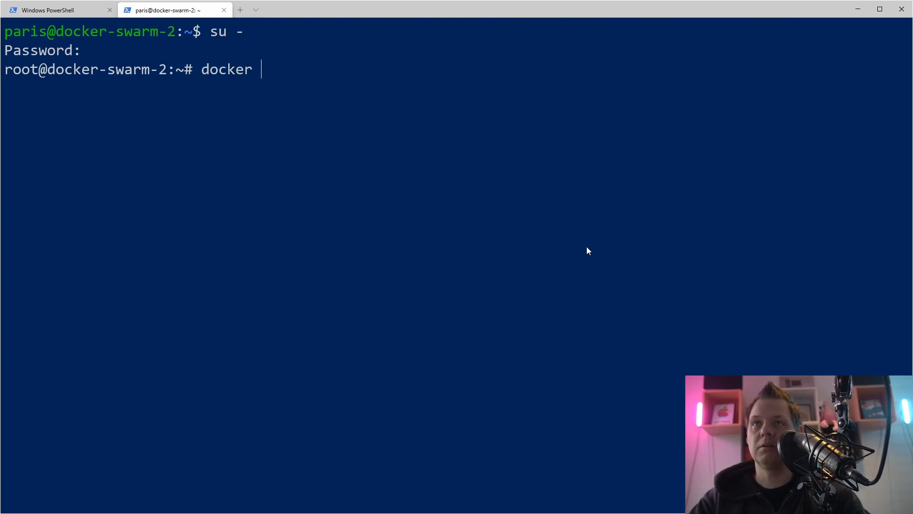
pyautogui.write('-compose')
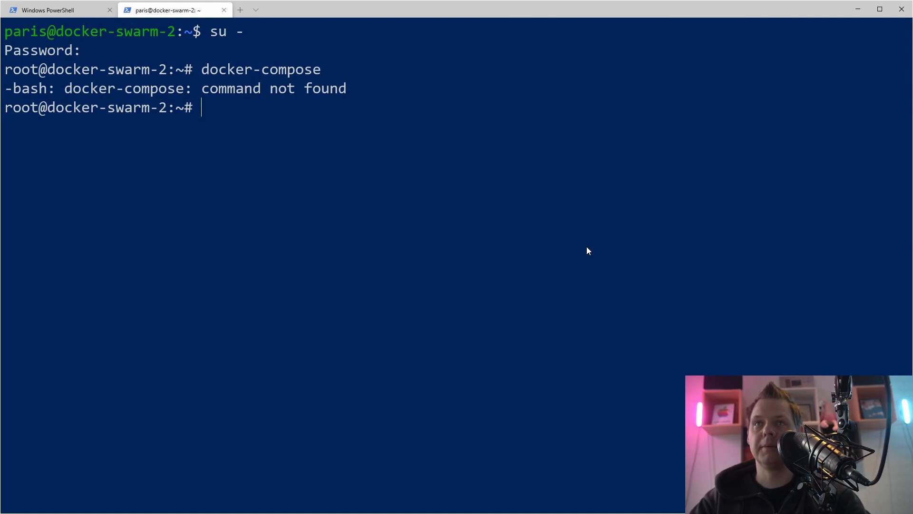
pyautogui.write('docker')
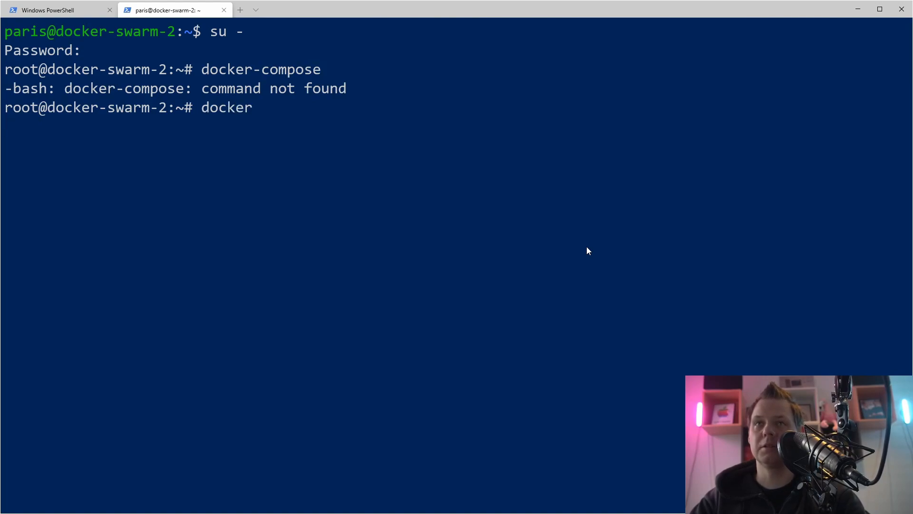
pyautogui.press('Enter')
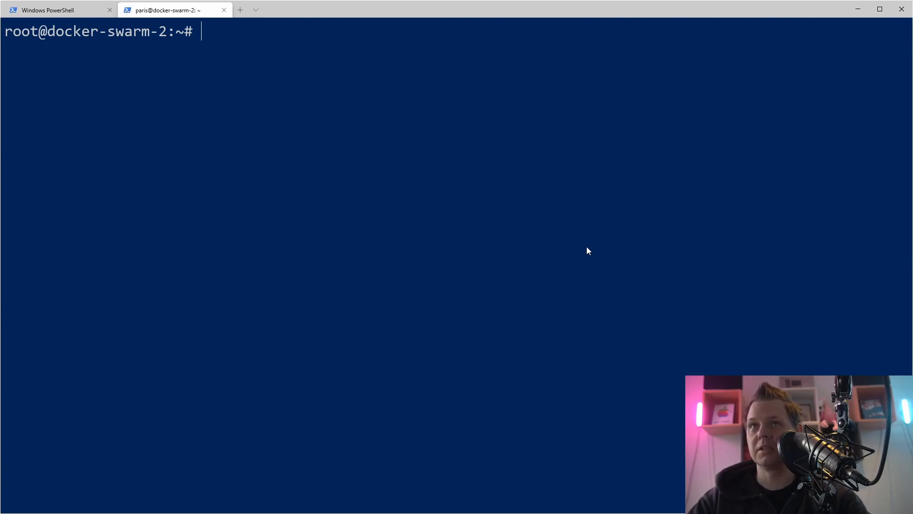
# Compose the curl -L command with the GitHub docker/compose 1.25.3 release download URL
pyautogui.write('curl -L')
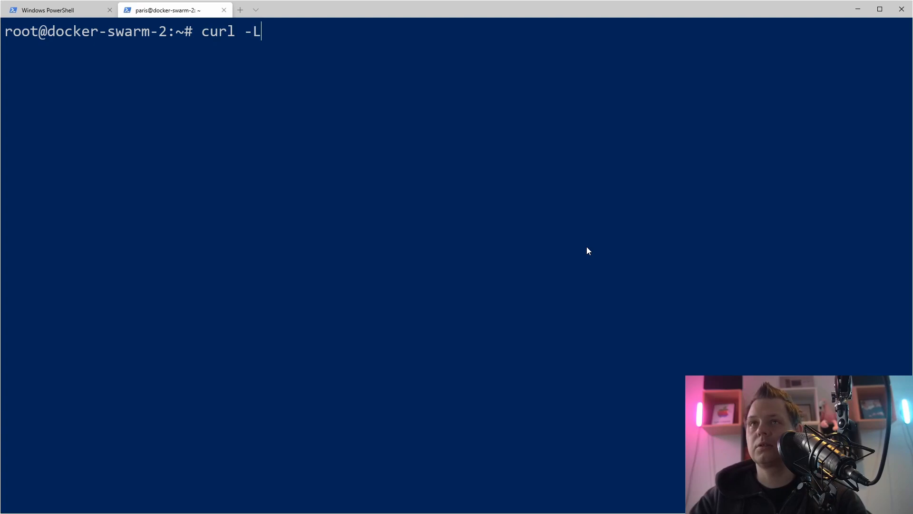
pyautogui.write('"httos')
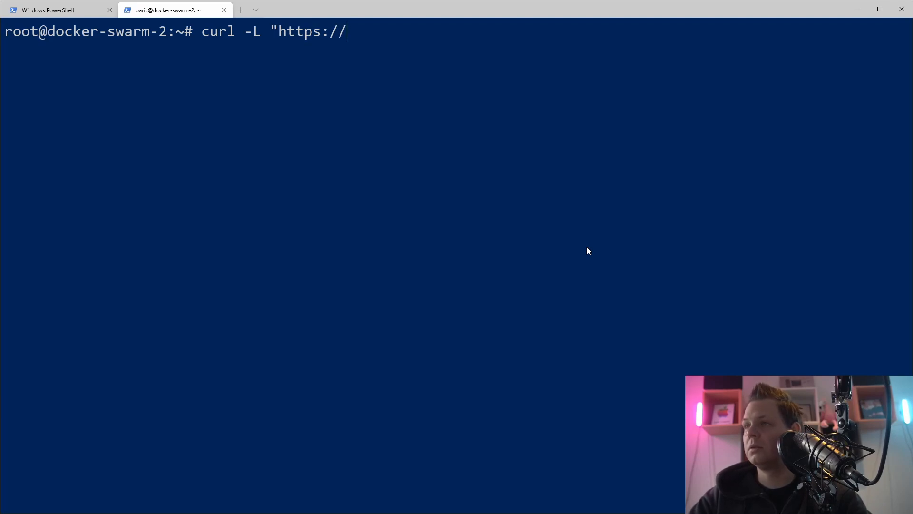
pyautogui.write('github')
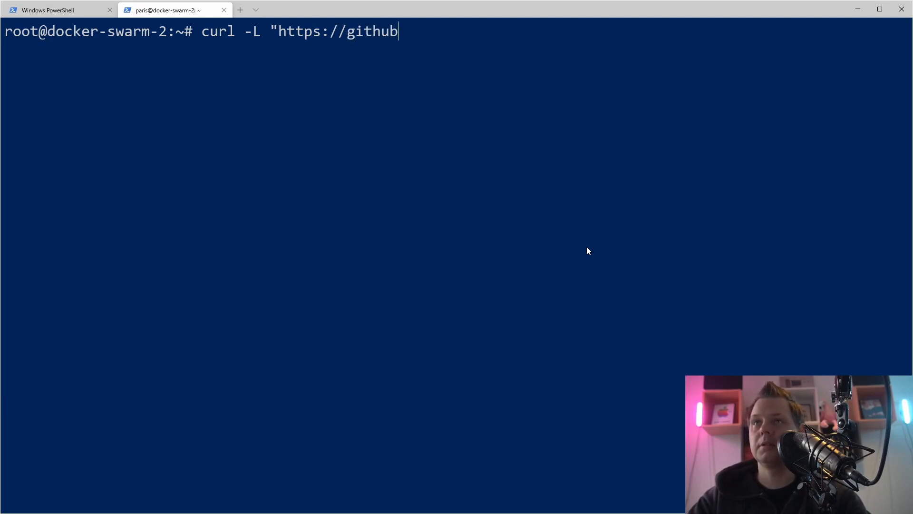
pyautogui.write('.com/d')
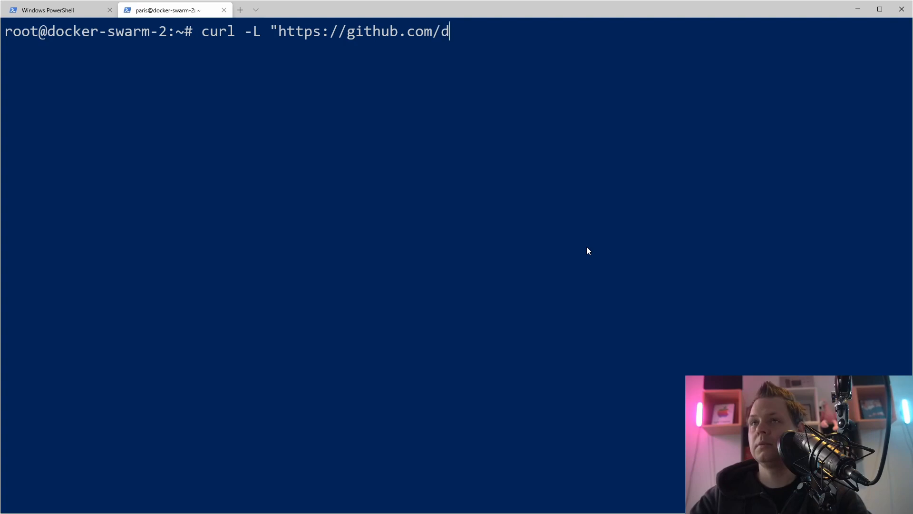
pyautogui.write('ocker/comp')
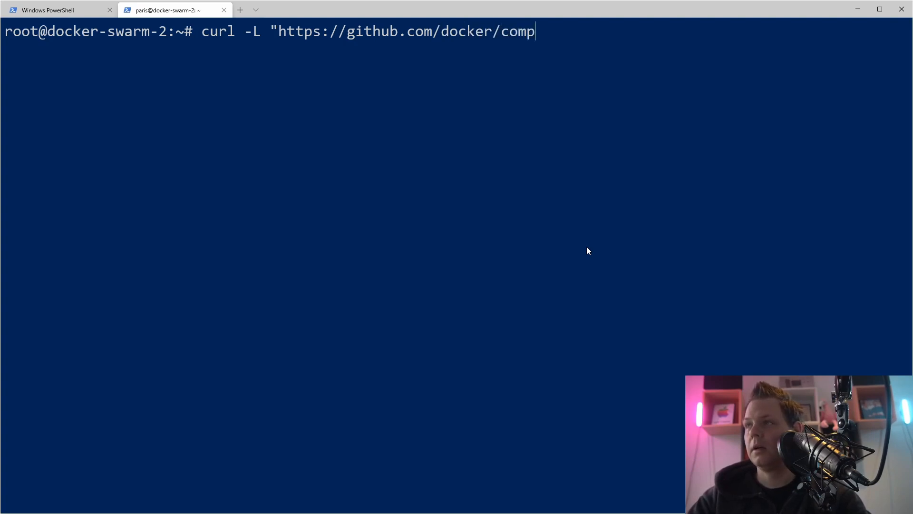
pyautogui.write('ose/rel')
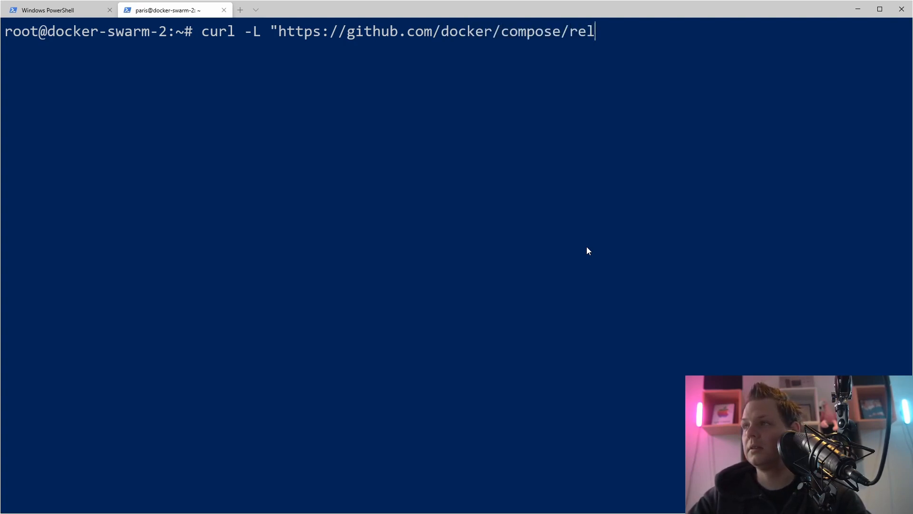
pyautogui.write('ease')
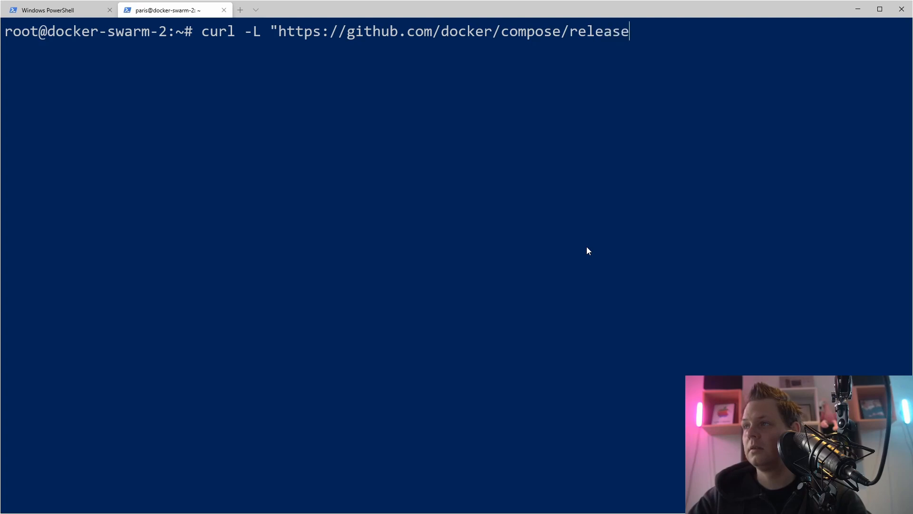
pyautogui.write('s/downl')
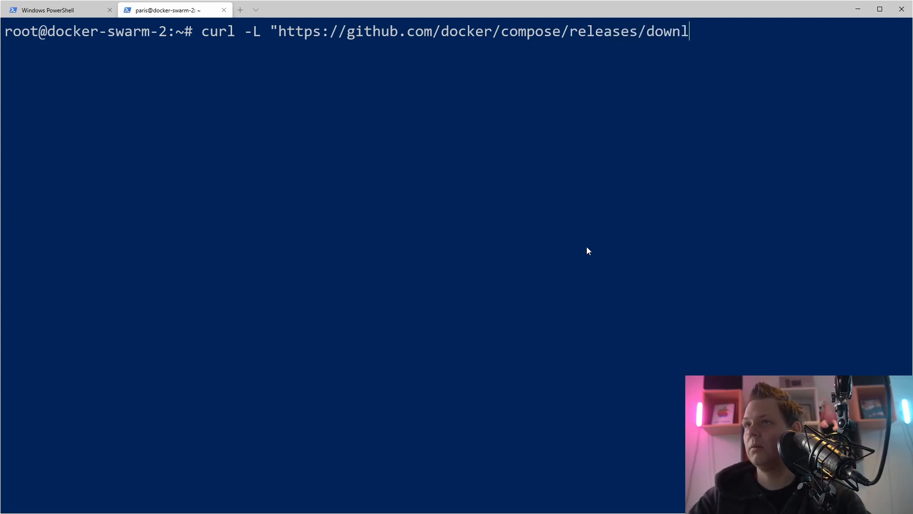
pyautogui.write('oad/')
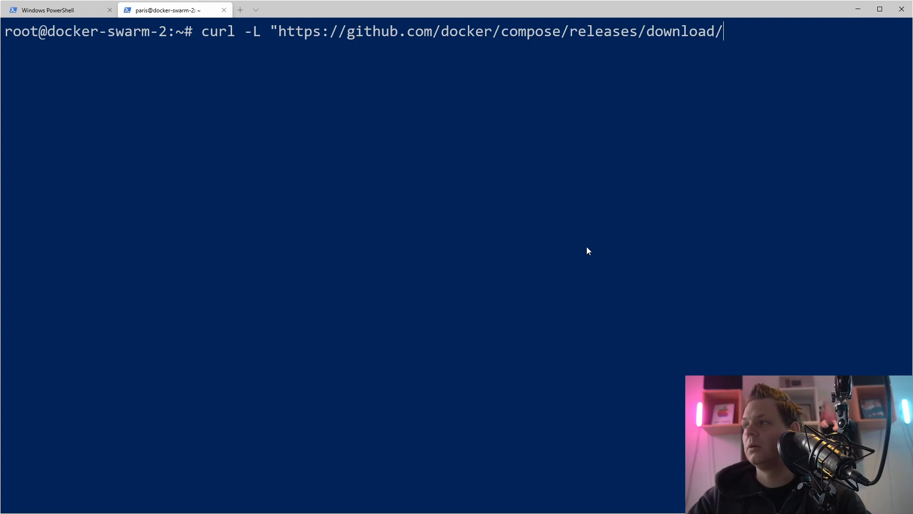
pyautogui.write('1.24')
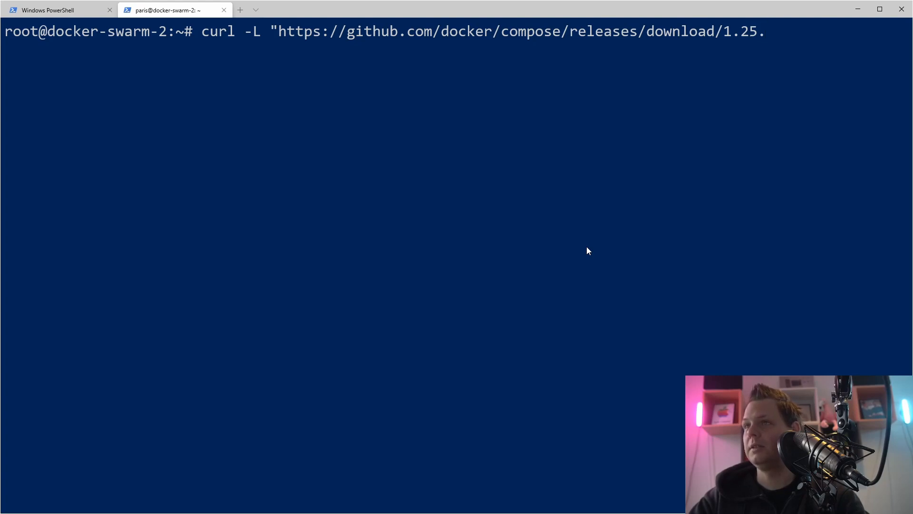
pyautogui.write('3/docker-')
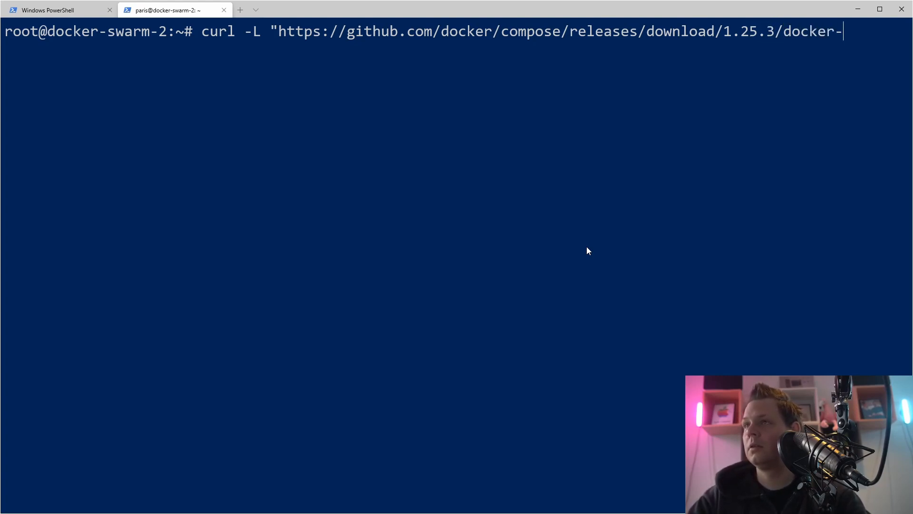
pyautogui.write('compose')
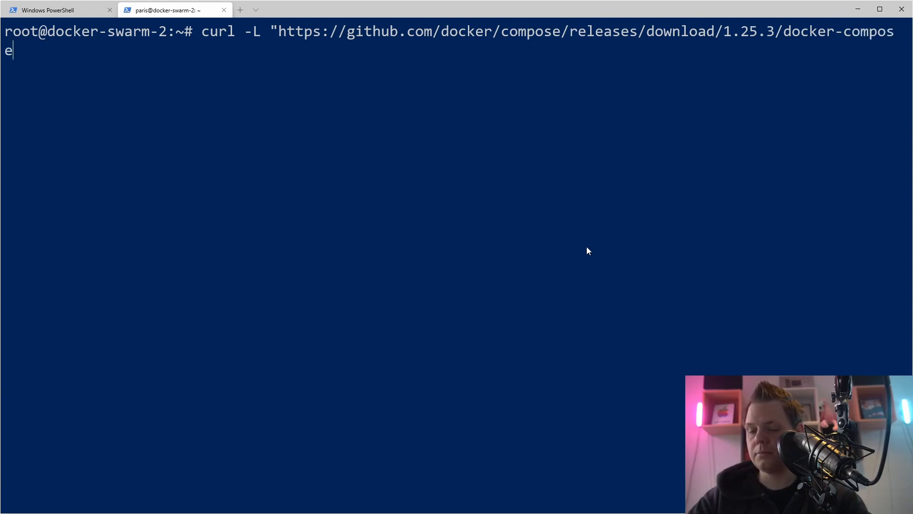
# Append the -$(uname -s)-$(uname -m) platform suffix to the release URL, fixing the uname part
pyautogui.write('-')
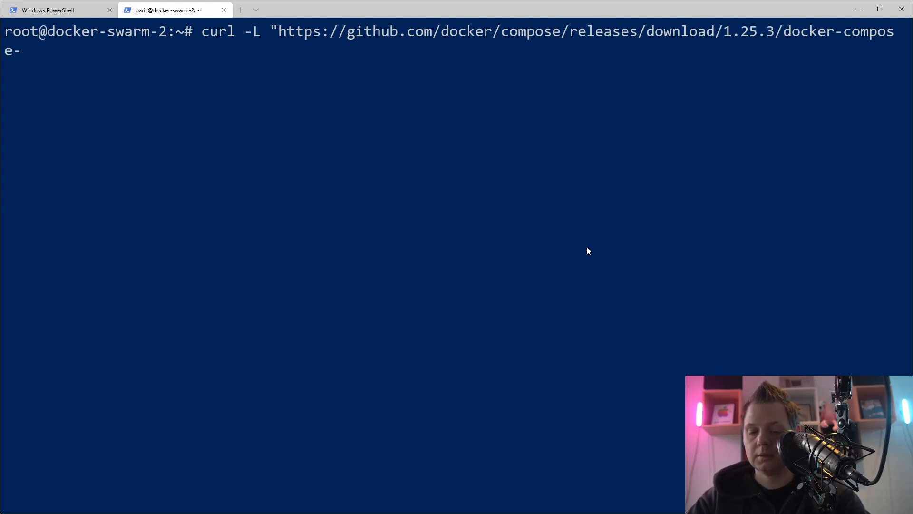
pyautogui.write('$(')
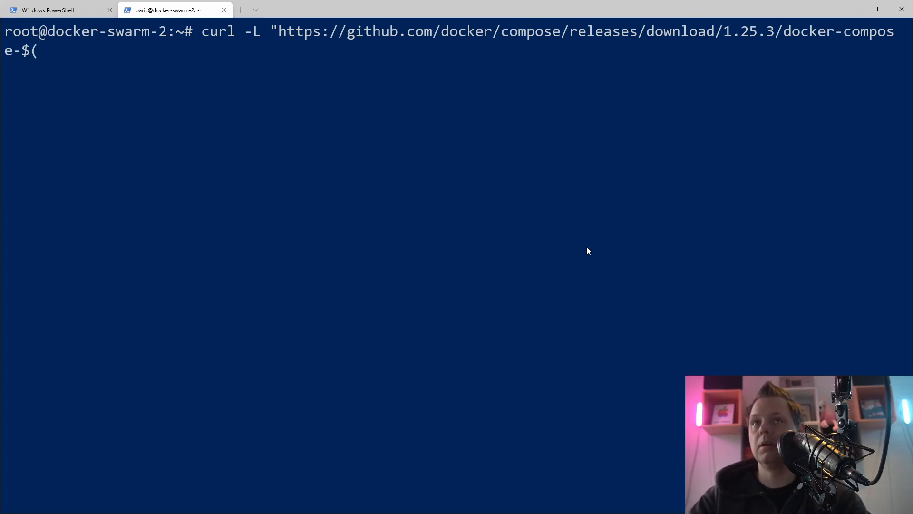
pyautogui.write('uname) -')
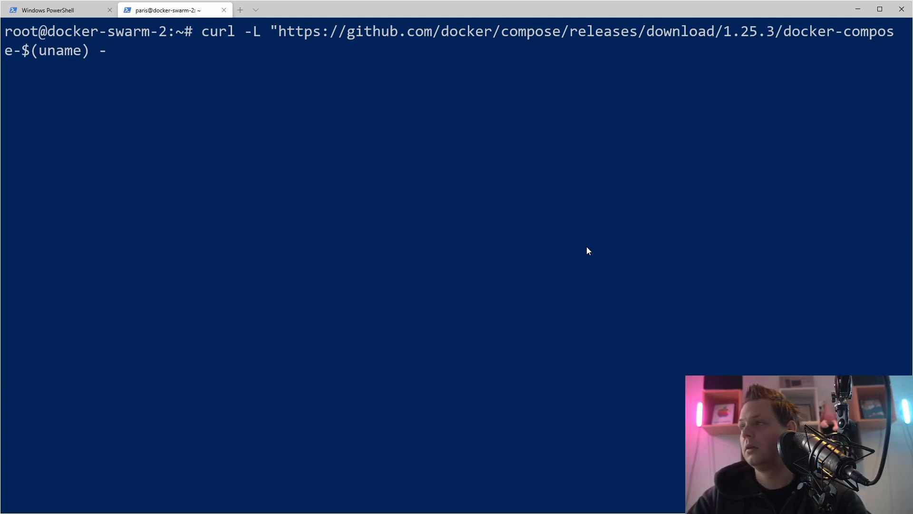
pyautogui.press('Backspace')
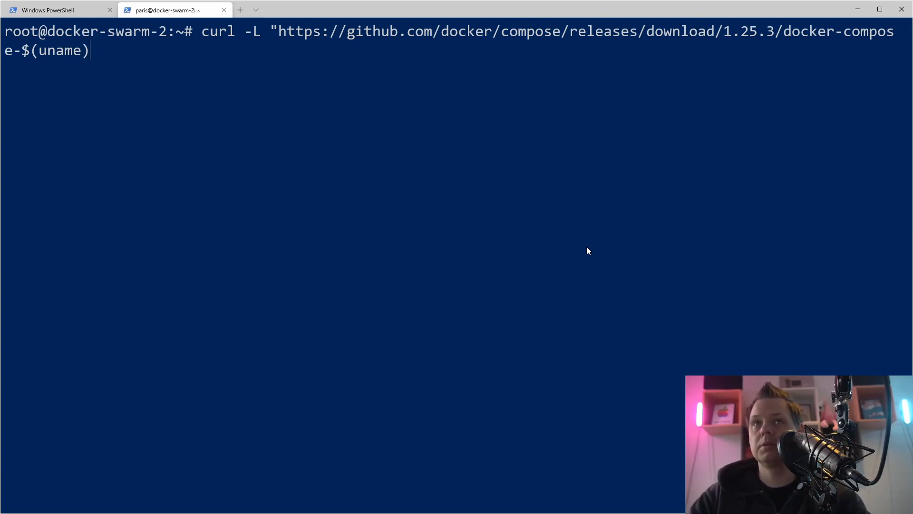
pyautogui.write('-s')
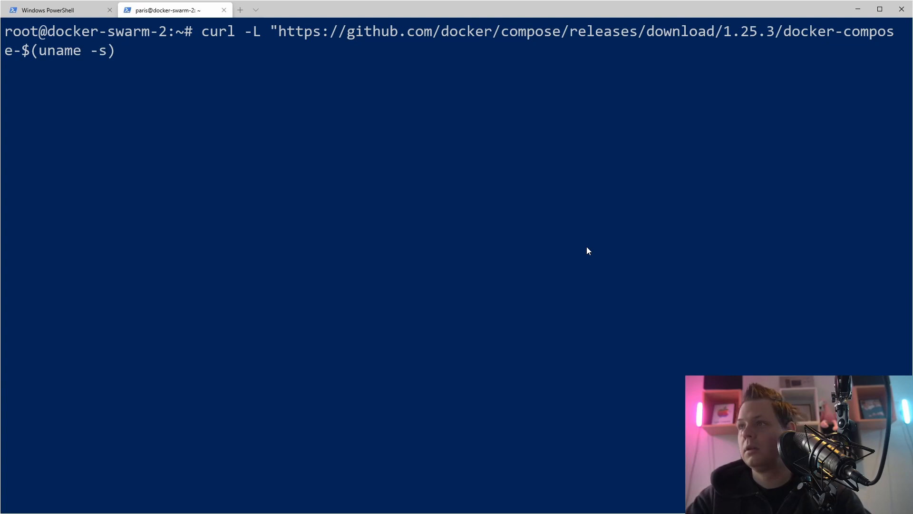
pyautogui.write('-')
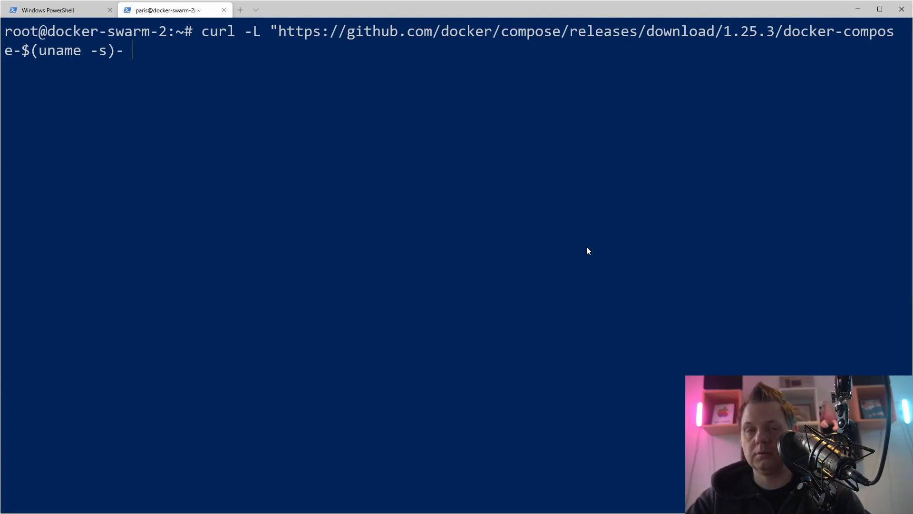
pyautogui.write('$(')
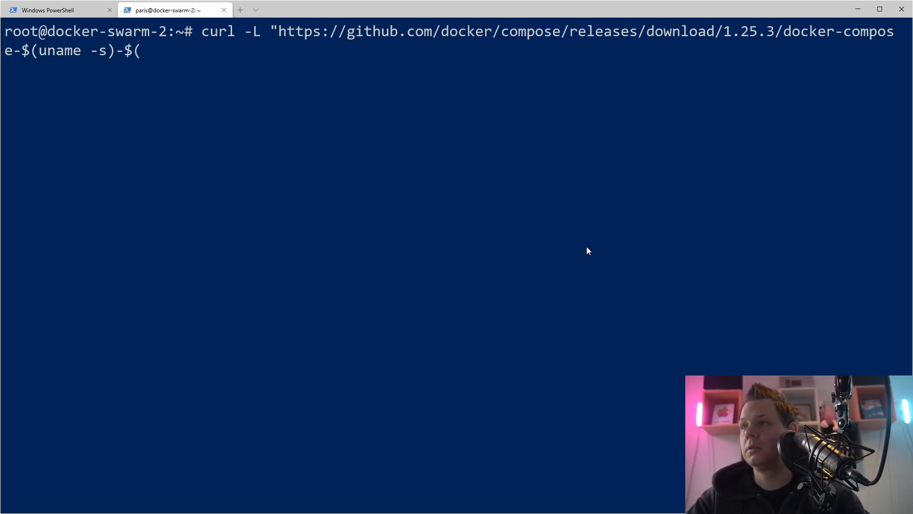
pyautogui.write('uname -m)')
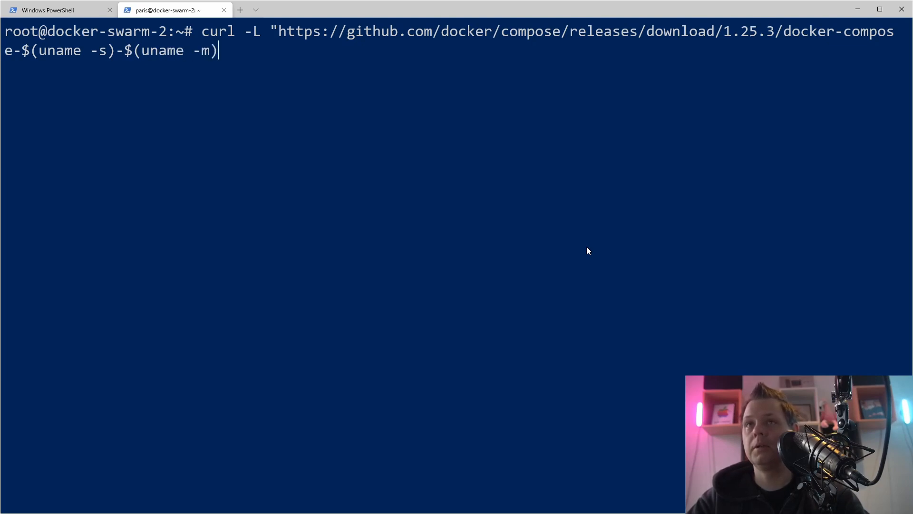
# Output to /usr/local/bin/docker-compose and run the download to 100% of 16.4M
pyautogui.write('" -')
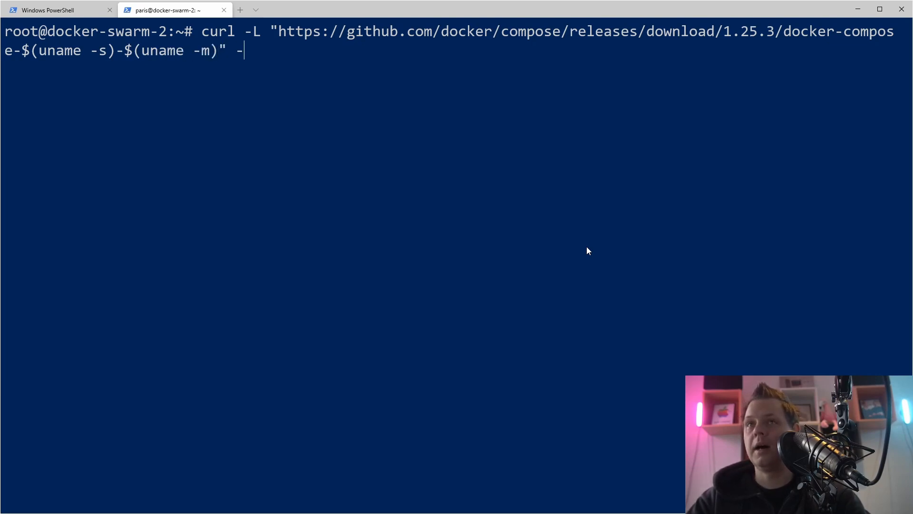
pyautogui.write('o /us')
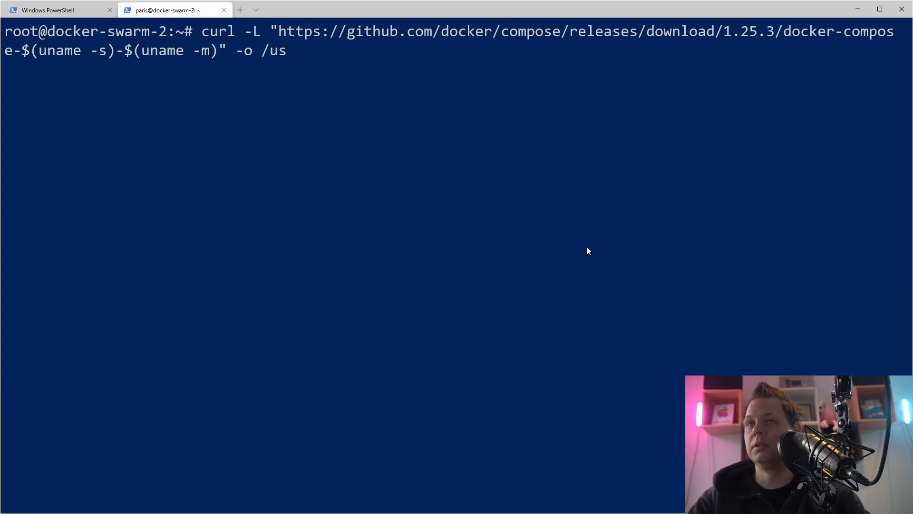
pyautogui.write('r/bin')
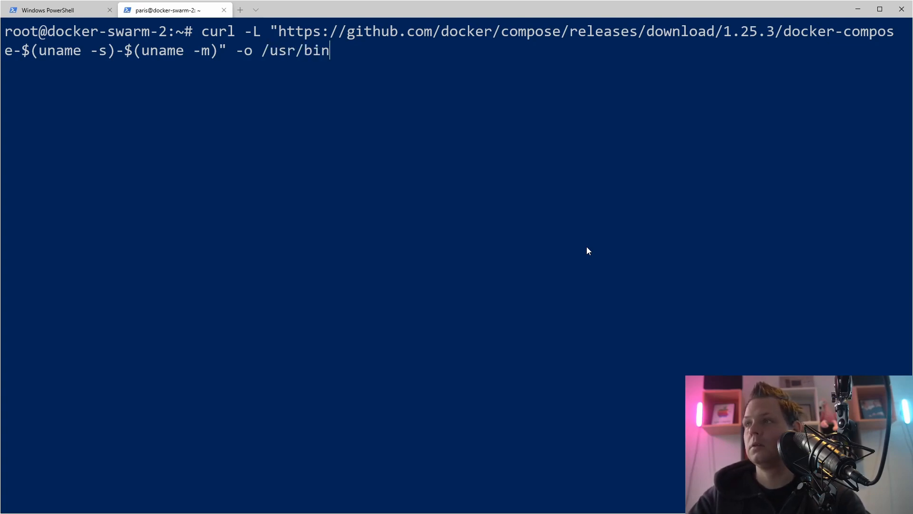
pyautogui.write('local/b')
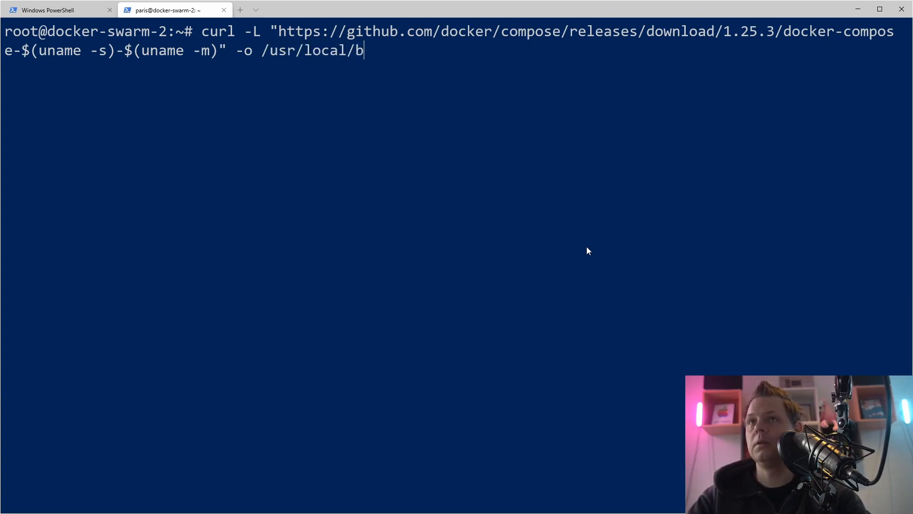
pyautogui.write('in/docker-c')
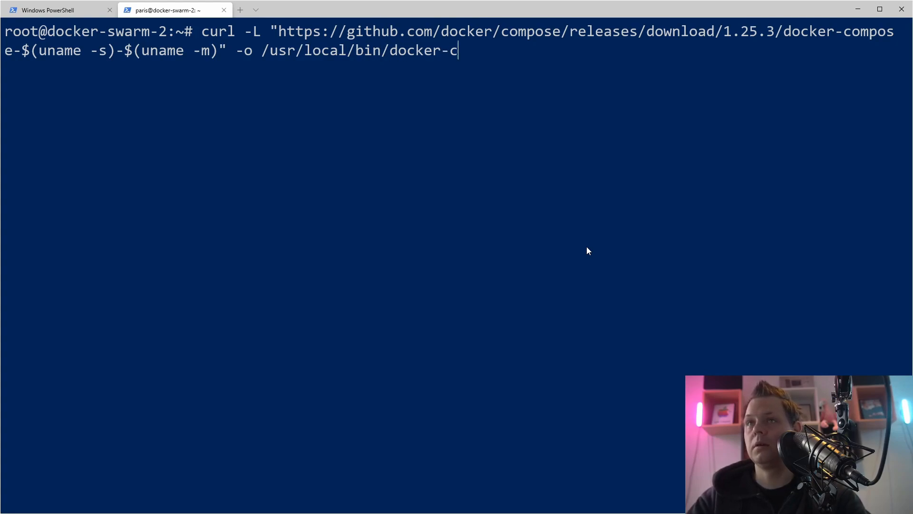
pyautogui.press('Enter')
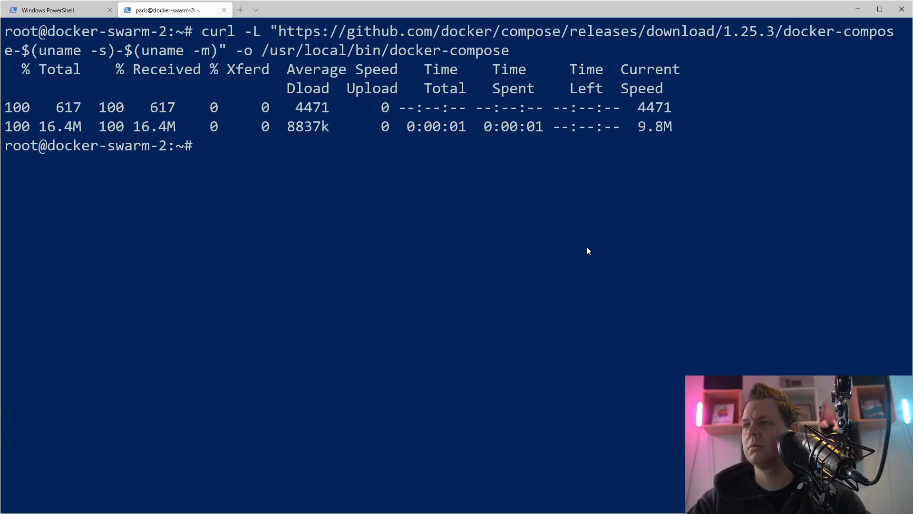
pyautogui.moveTo(376, 104)
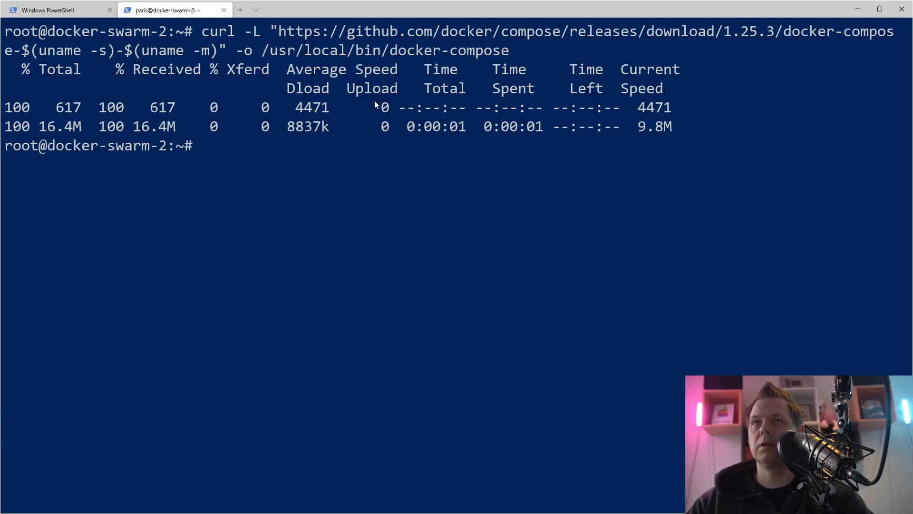
pyautogui.moveTo(262, 51); pyautogui.dragTo(356, 50)
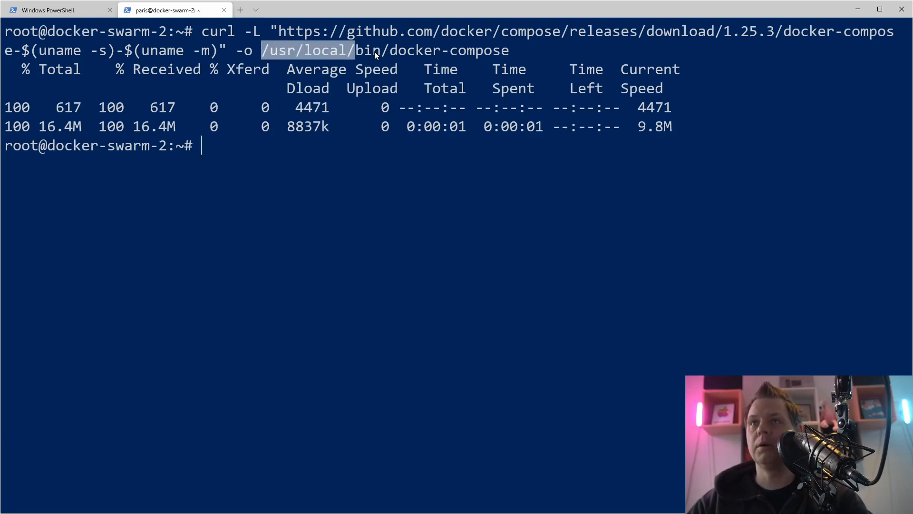
# Change into /usr/local/bin and list it to show the docker-compose file
pyautogui.write('cd')
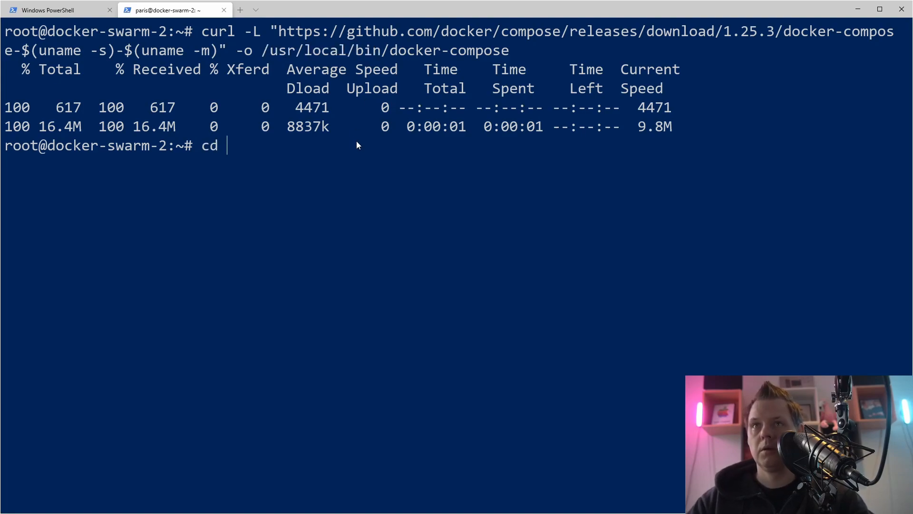
pyautogui.write('lsb_release -c')
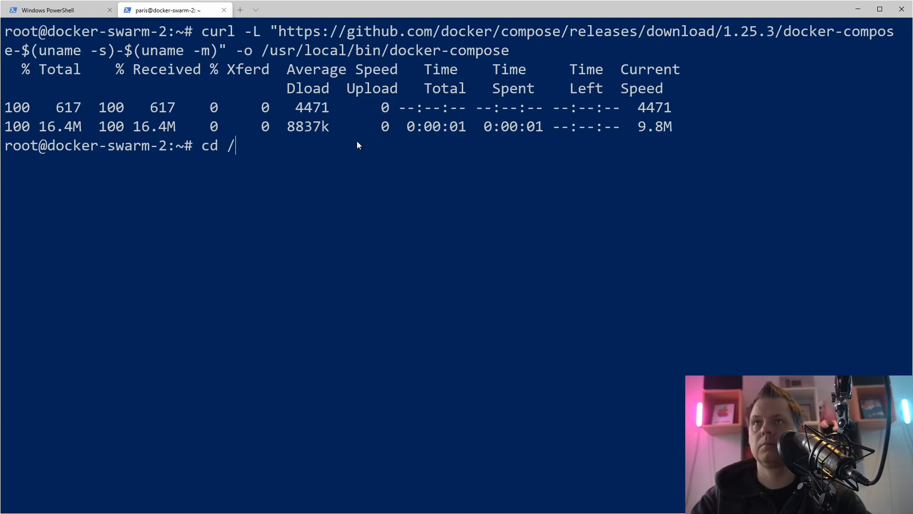
pyautogui.write('usr/local/bin/')
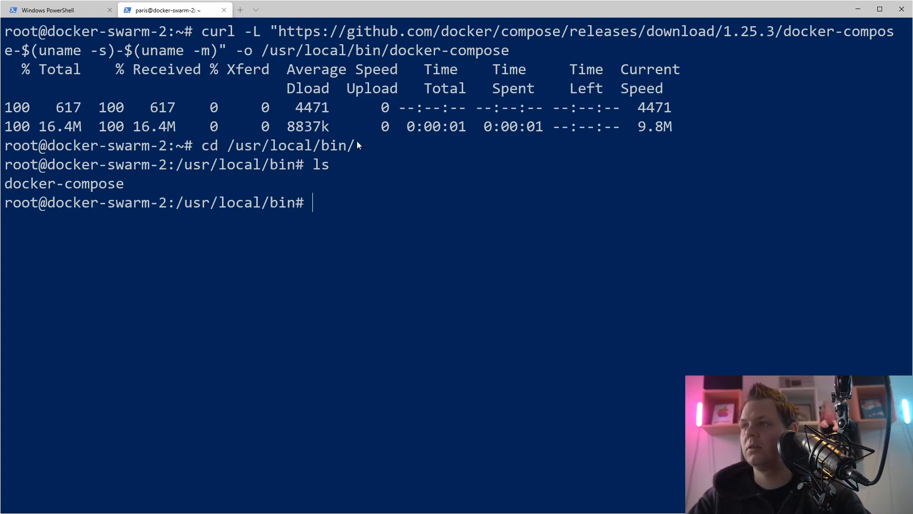
# Make /usr/local/bin/docker-compose executable with chmod +x
pyautogui.write('chmod')
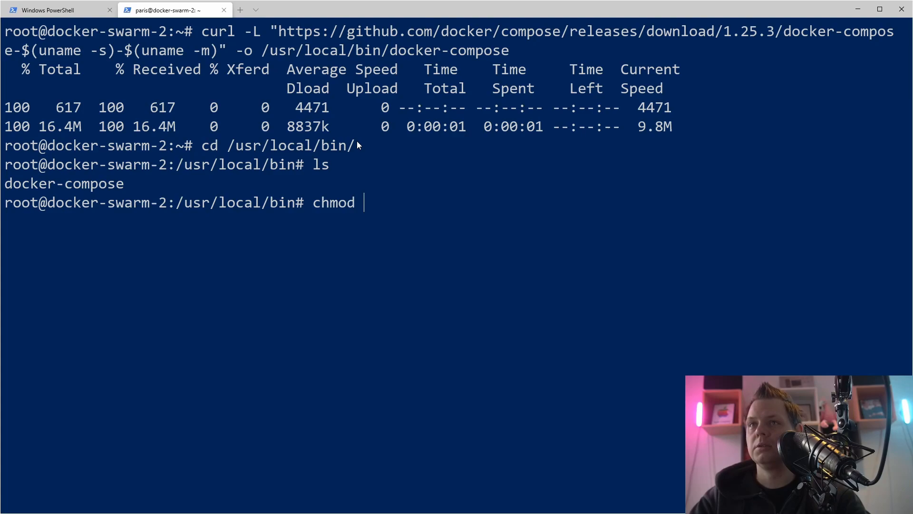
pyautogui.write('+x')
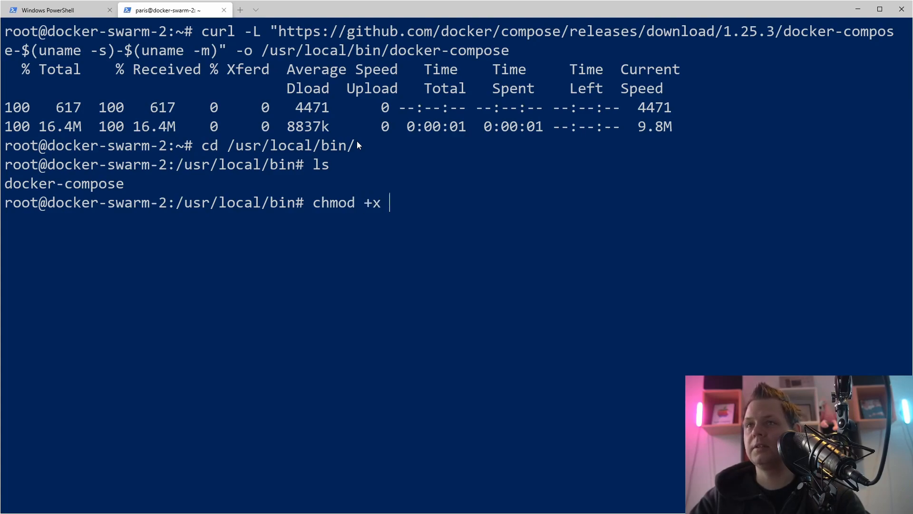
pyautogui.write('/')
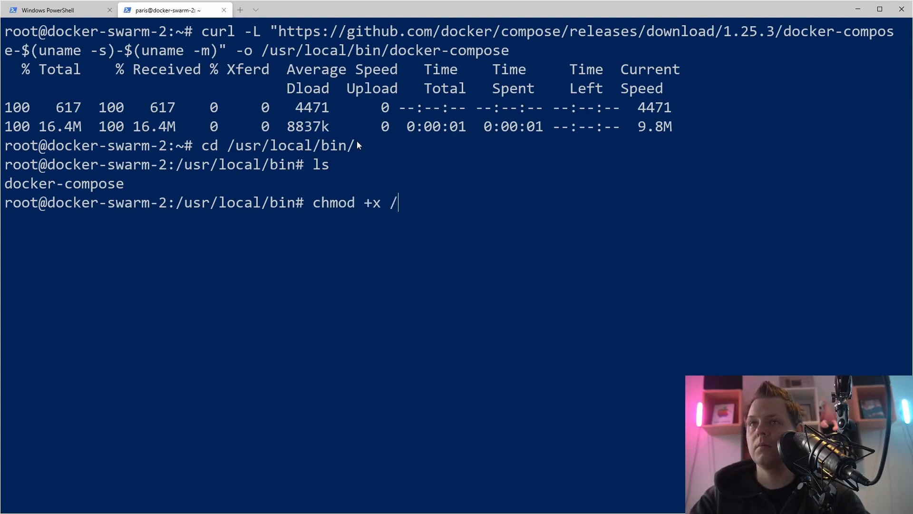
pyautogui.write('usr/local/bin/docker-compose')
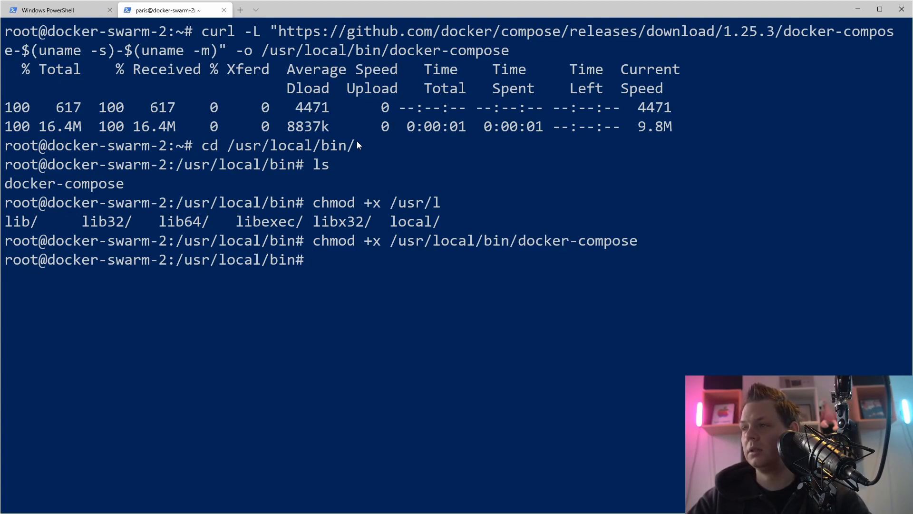
# Create the symlink ln -s /usr/local/bin/docker-compose /usr/bin/docker-compose
pyautogui.write('ln')
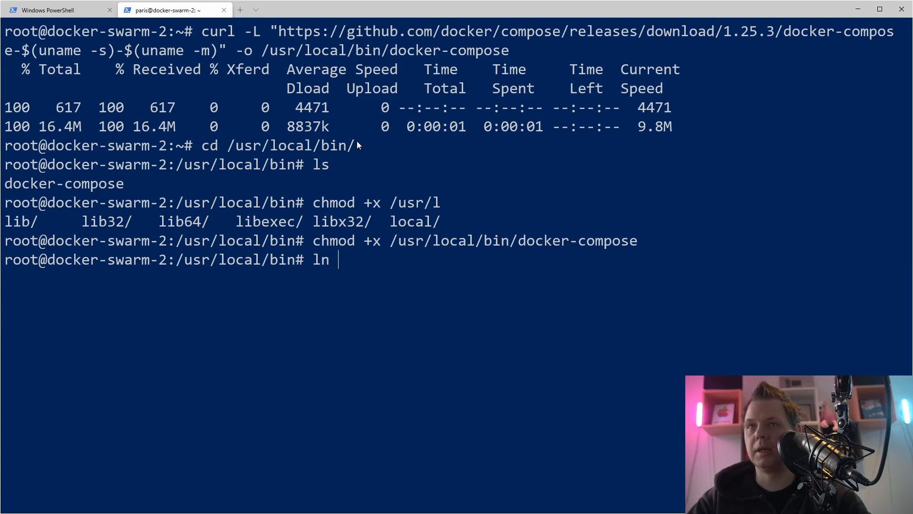
pyautogui.write('-s /')
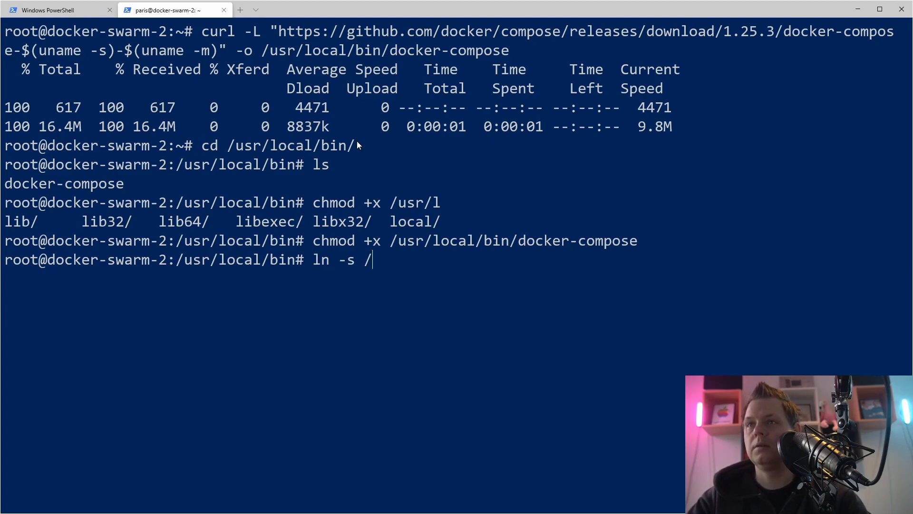
pyautogui.write('usr/local/bin/docker-compose')
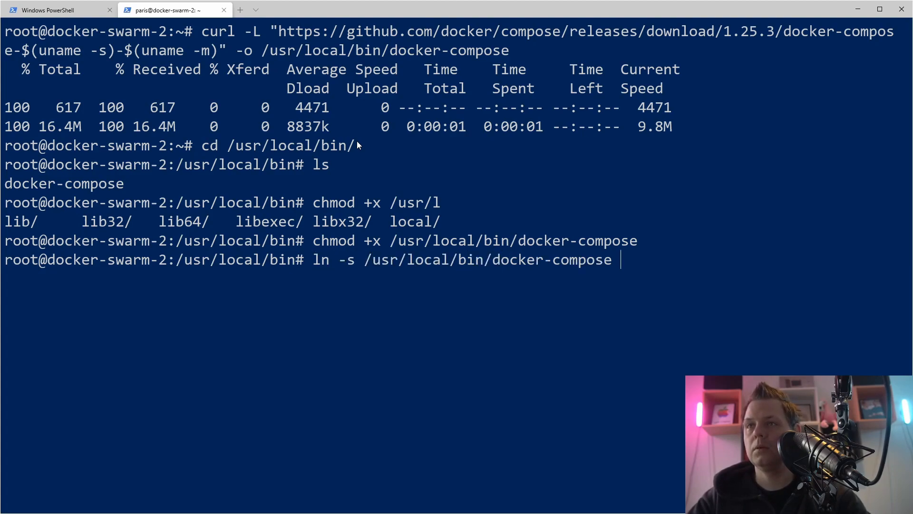
pyautogui.write('/usr/')
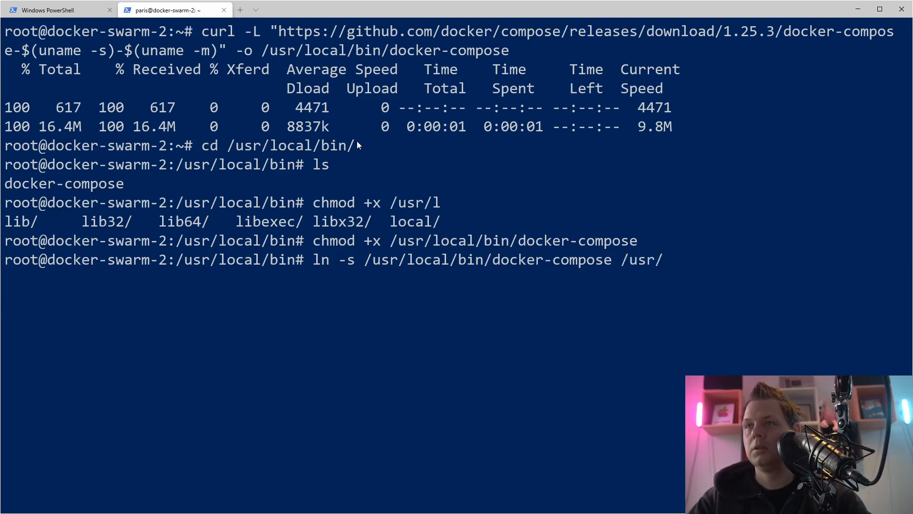
pyautogui.write('bin/')
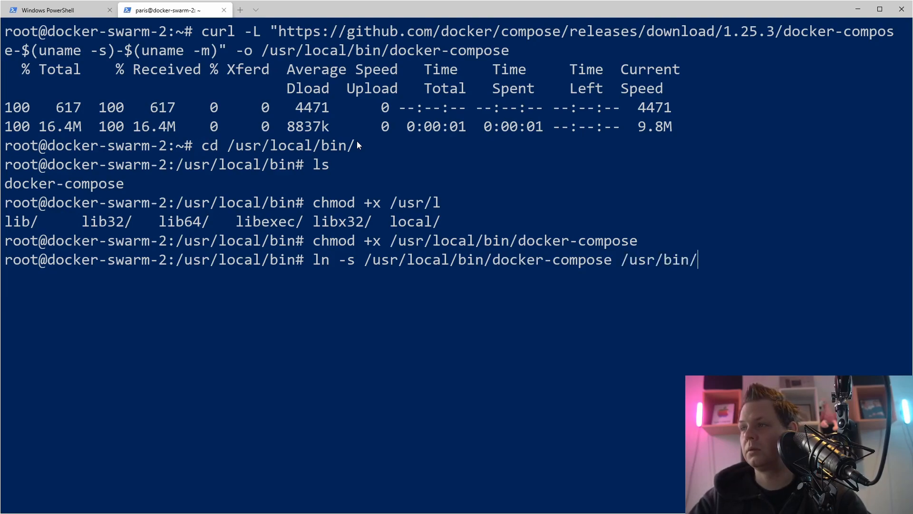
pyautogui.write('docker-compos')
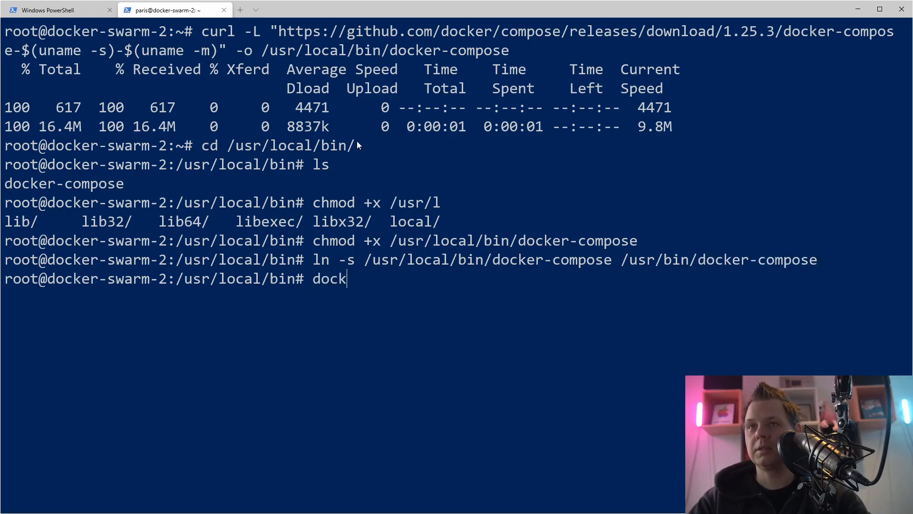
# Run docker-compose to list its commands, attempt pull nginx, and check --version reports 1.25.3
pyautogui.write('er-compose p')
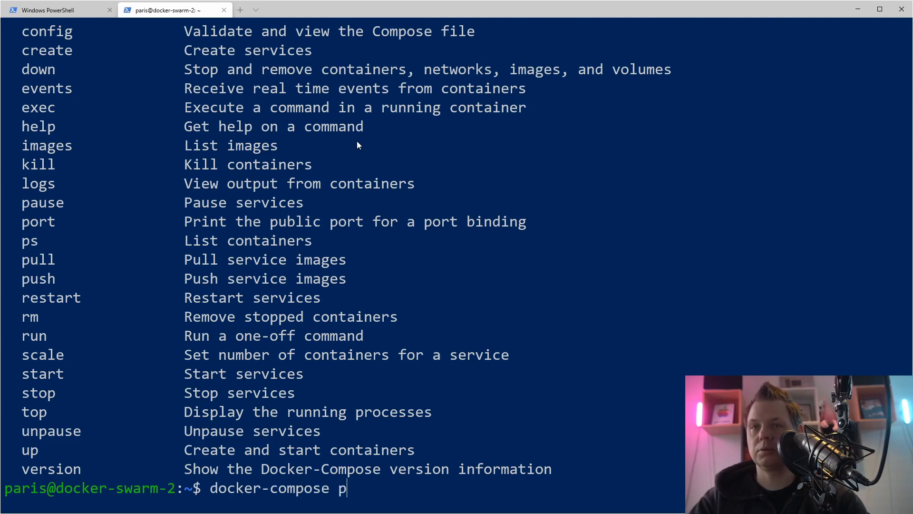
pyautogui.write('ull nginx')
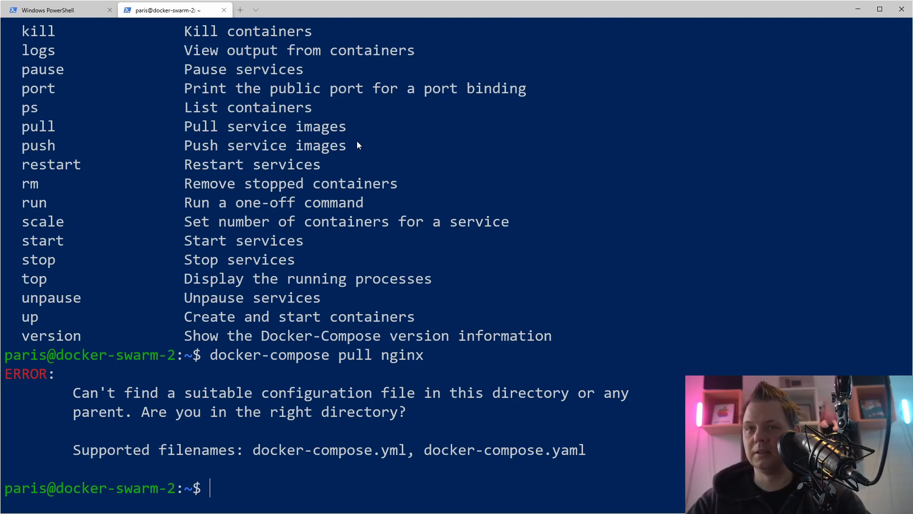
pyautogui.write('docker-compose --version')
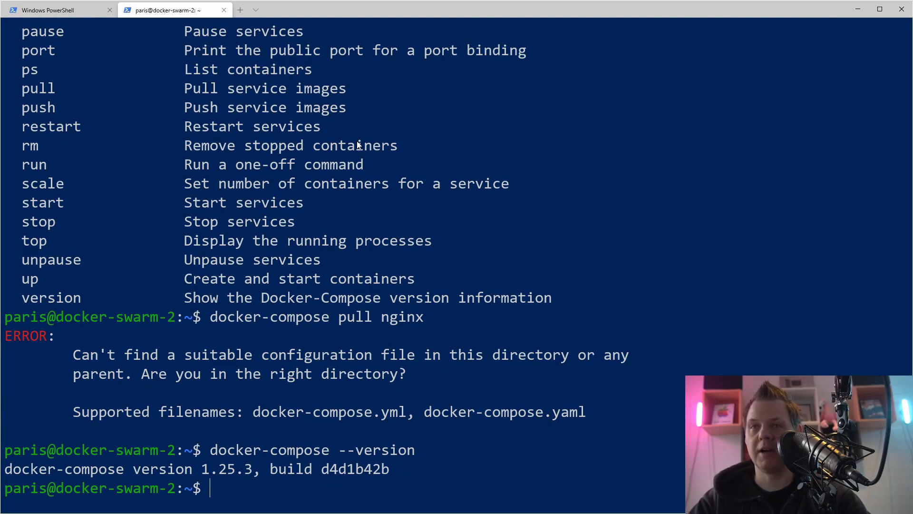
pyautogui.moveTo(415, 129)
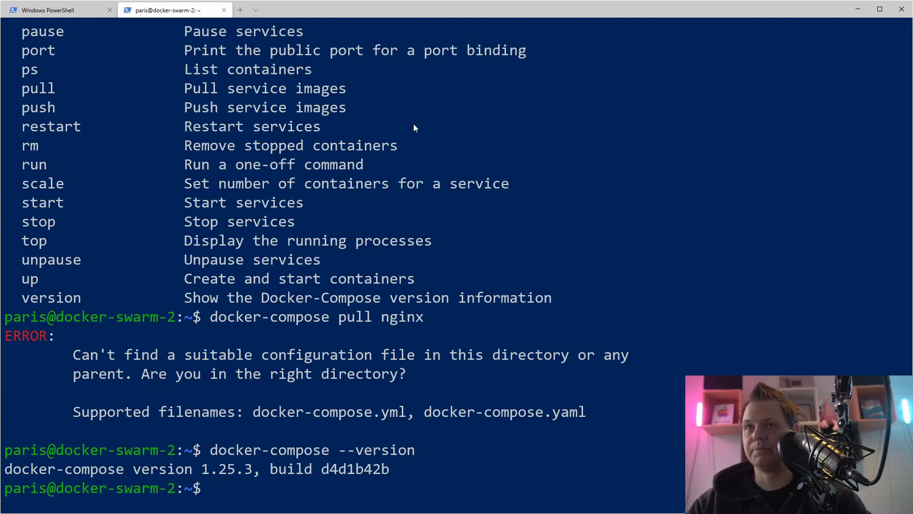
pyautogui.moveTo(432, 139)
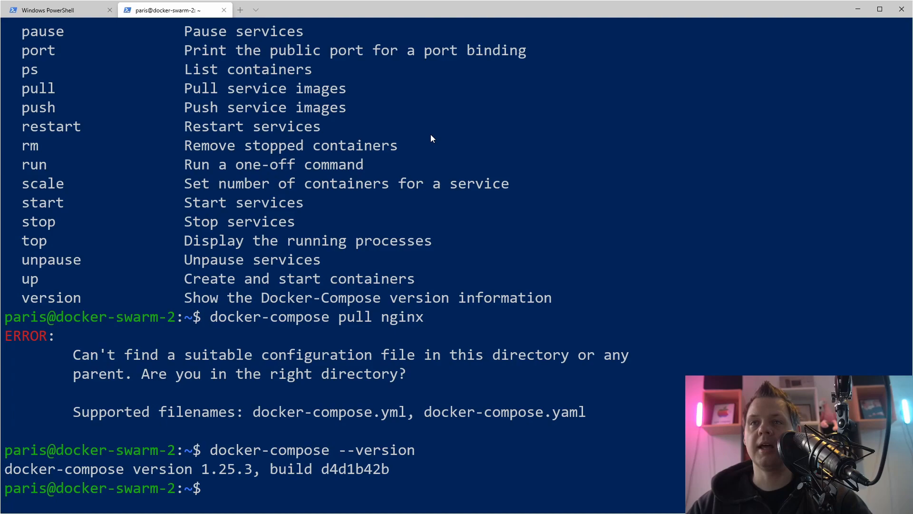
pyautogui.moveTo(437, 210)
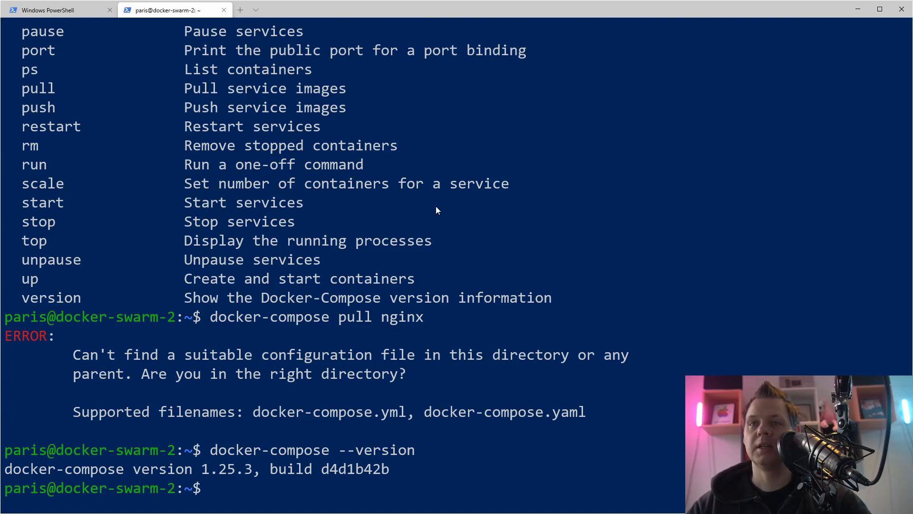